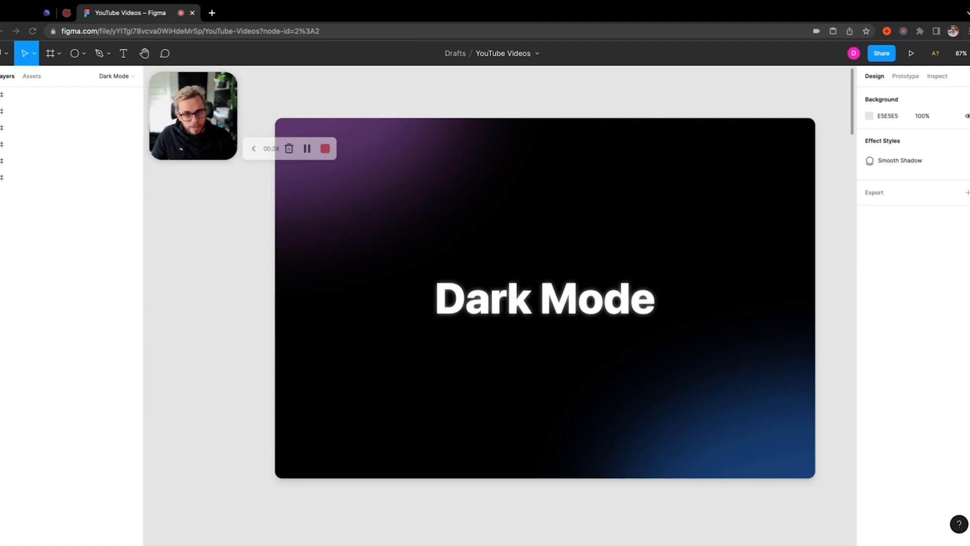
{"action": "mouse_move", "coordinate": [540, 220]}
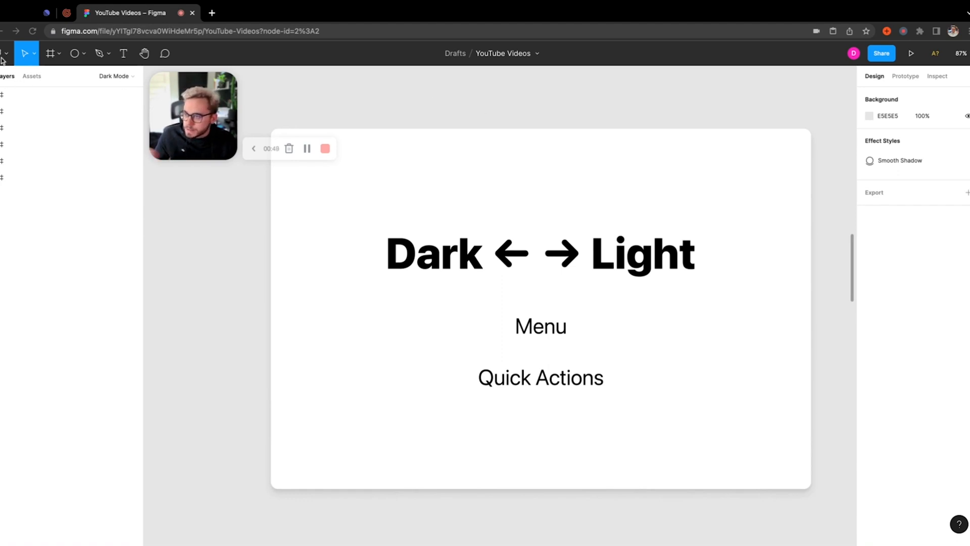
Switch the theme to Dark, then to System, then back to Dark from the main menu Preferences
{"action": "left_click", "coordinate": [6, 53]}
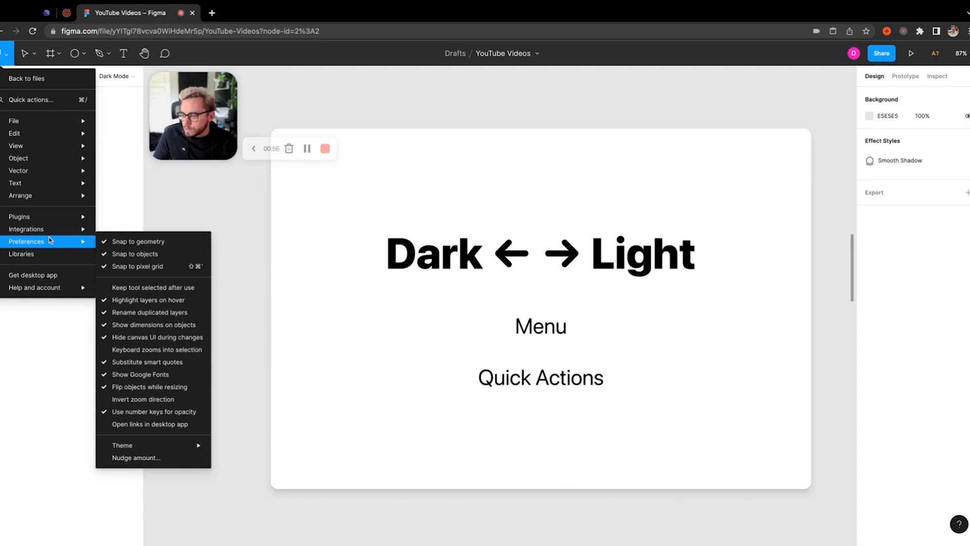
{"action": "mouse_move", "coordinate": [144, 455]}
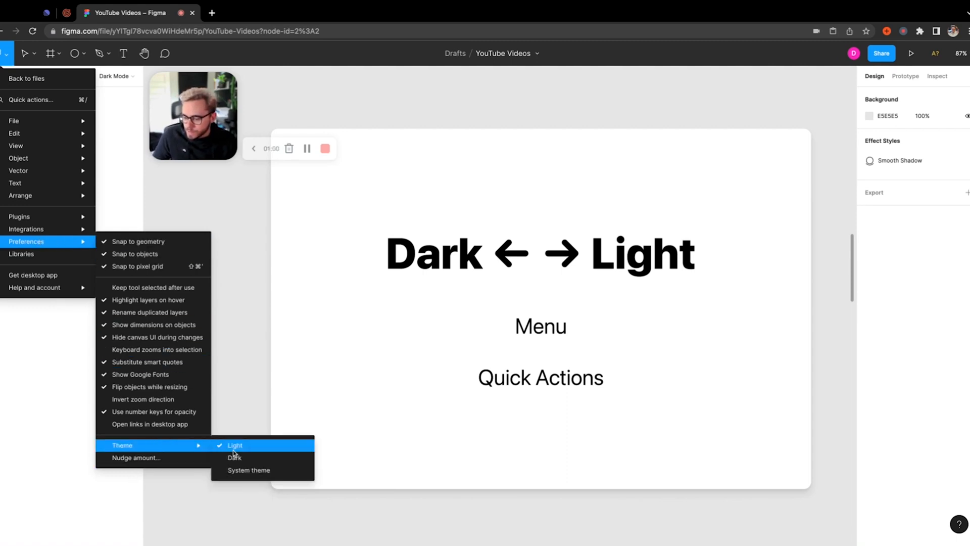
{"action": "left_click", "coordinate": [234, 445]}
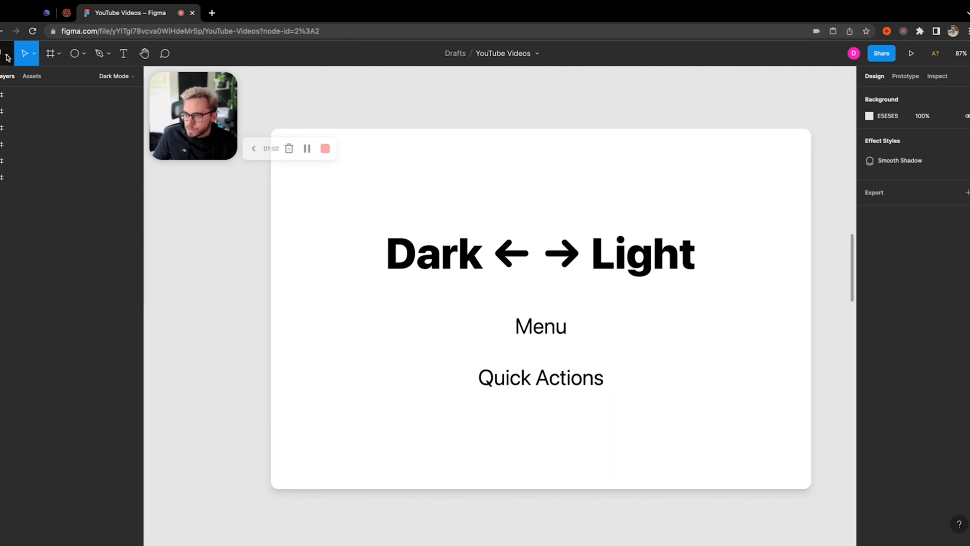
{"action": "left_click", "coordinate": [7, 54]}
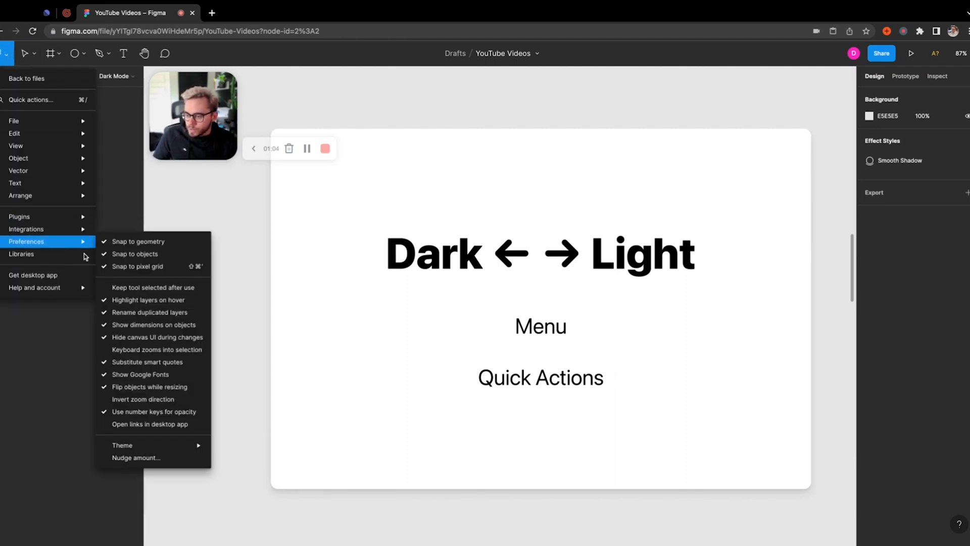
{"action": "mouse_move", "coordinate": [122, 445]}
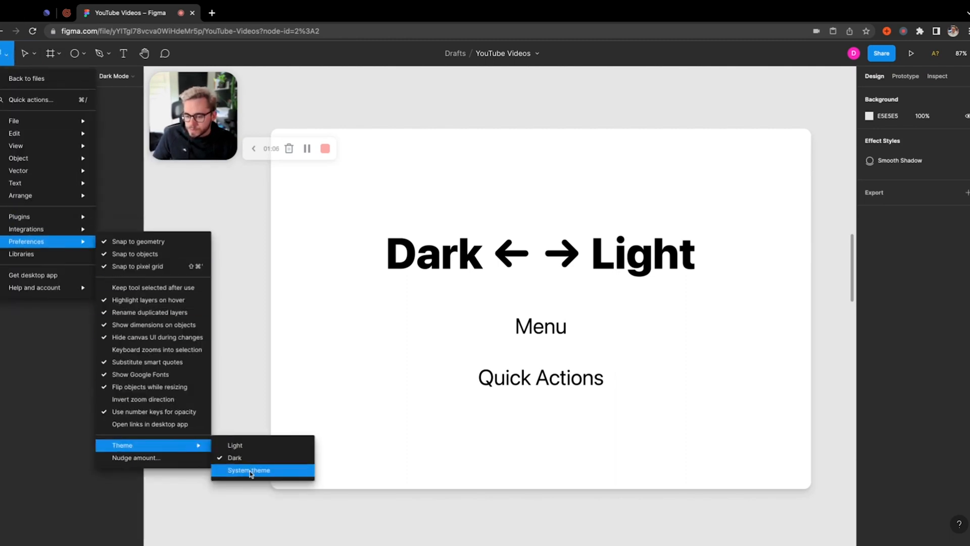
{"action": "left_click", "coordinate": [248, 470]}
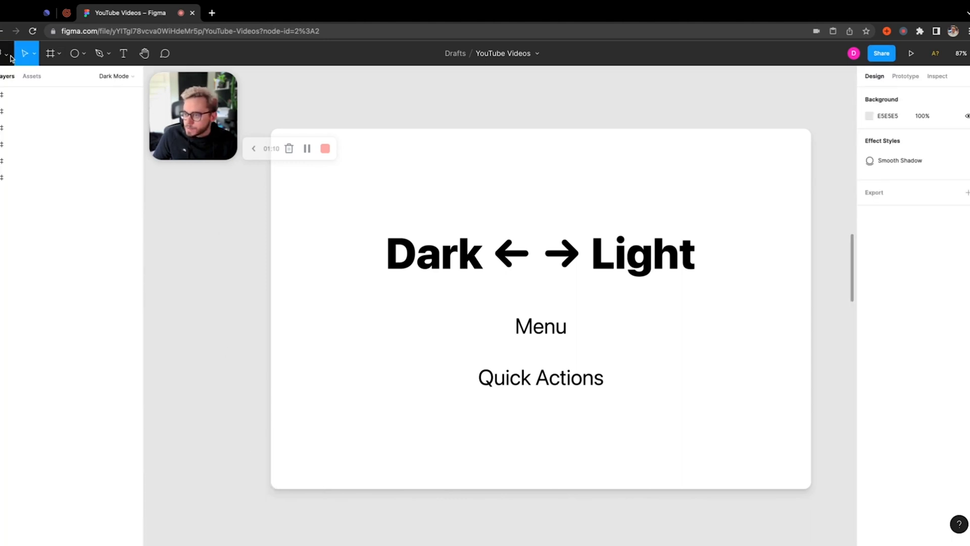
{"action": "mouse_move", "coordinate": [6, 53]}
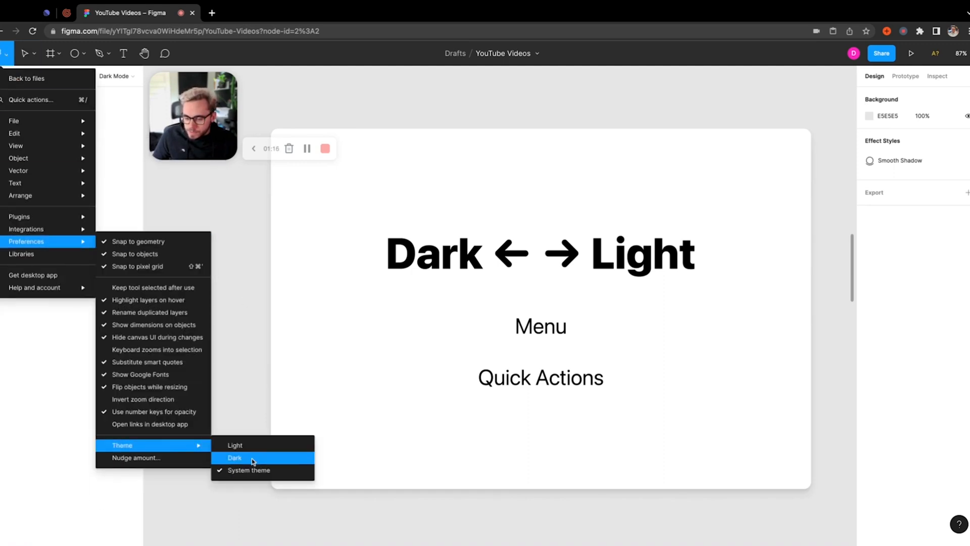
{"action": "left_click", "coordinate": [235, 458]}
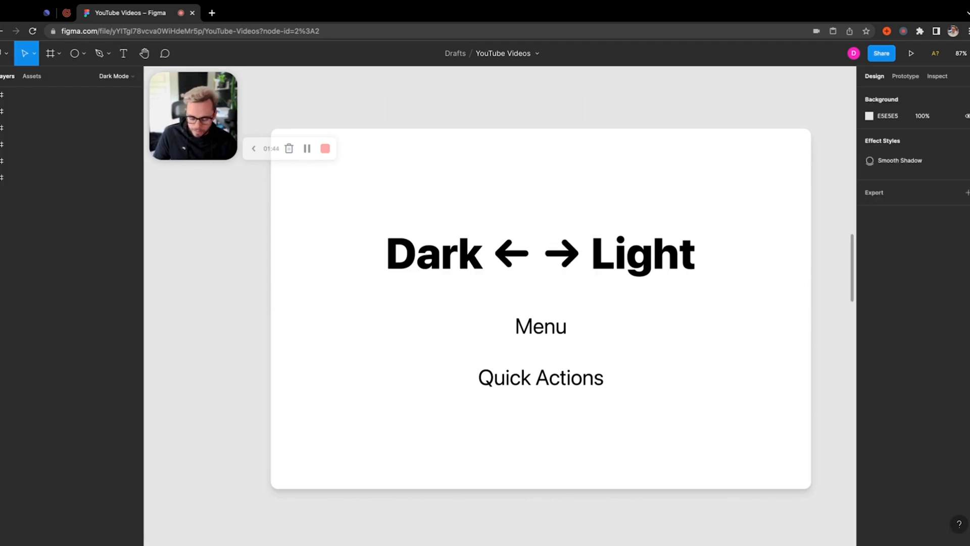
Switch the theme via Quick Actions by searching 'ligh' and then 'sys'
{"action": "type", "text": "ligh"}
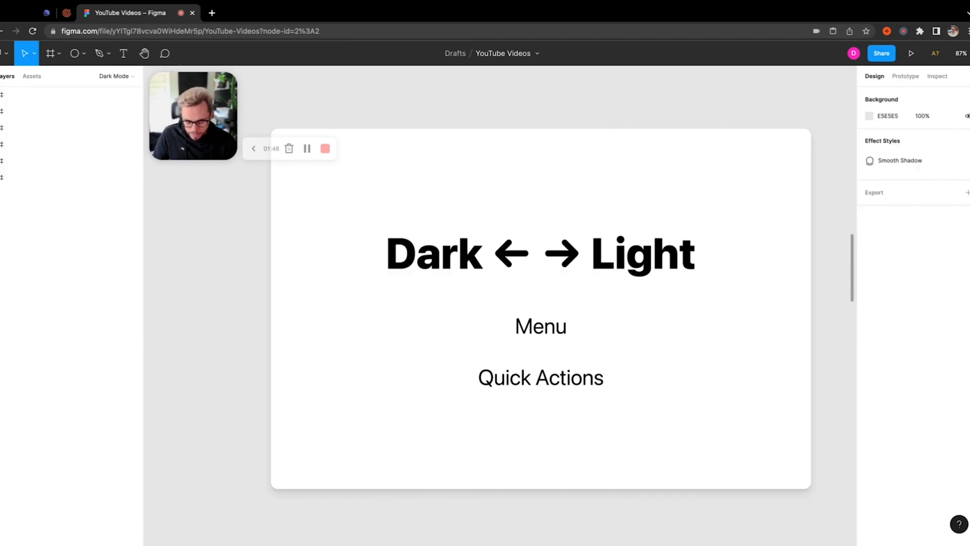
{"action": "type", "text": "sys"}
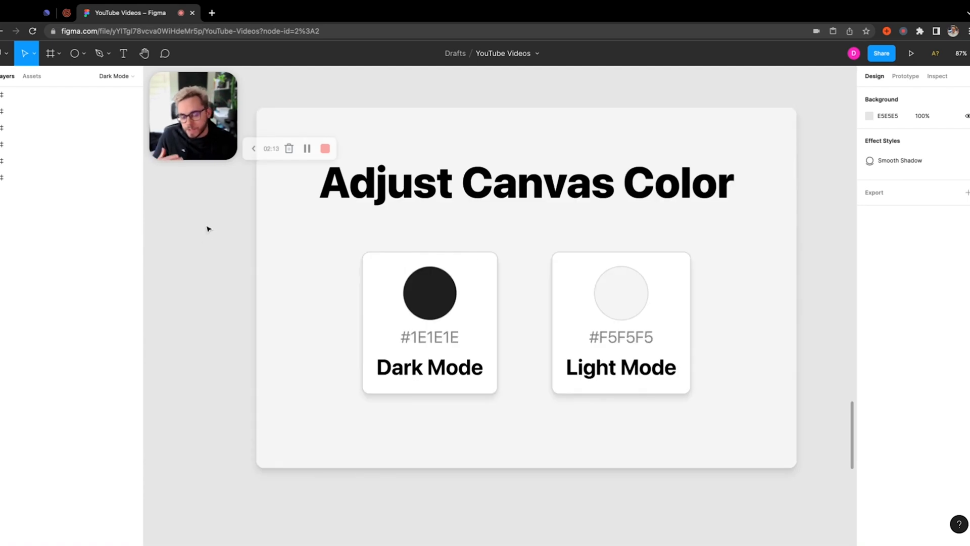
{"action": "mouse_move", "coordinate": [211, 225]}
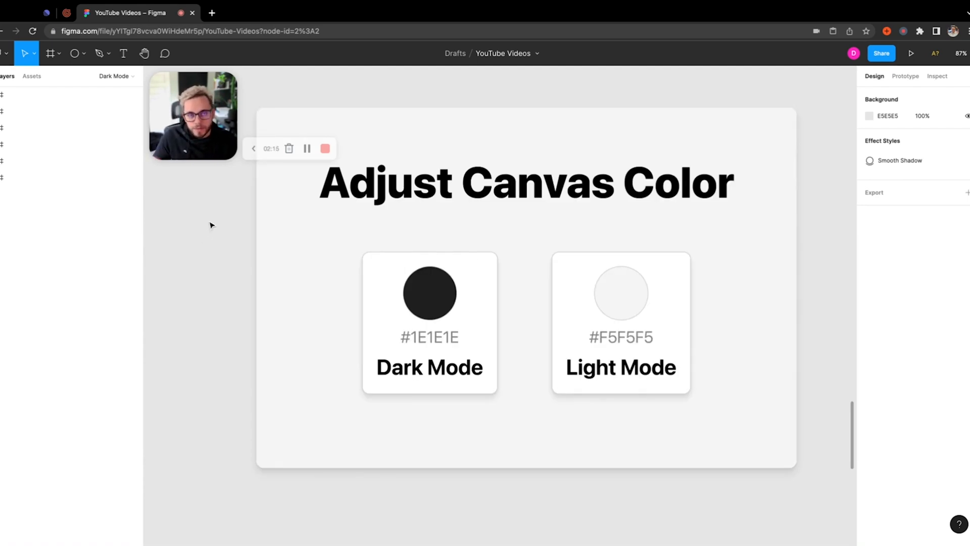
Run 'Use dark mode' from Quick Actions, then select and deselect the Dark Mode card
{"action": "type", "text": "d"}
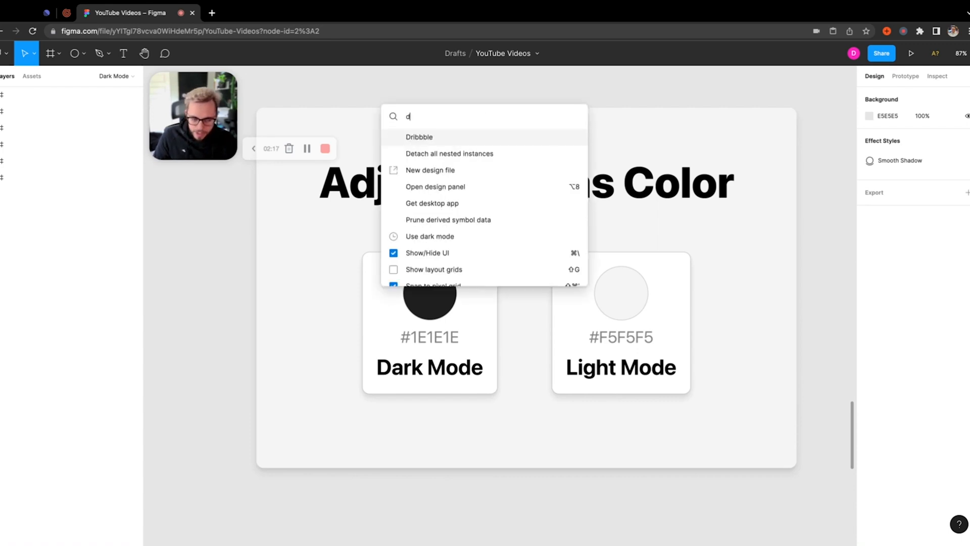
{"action": "key", "text": "Escape"}
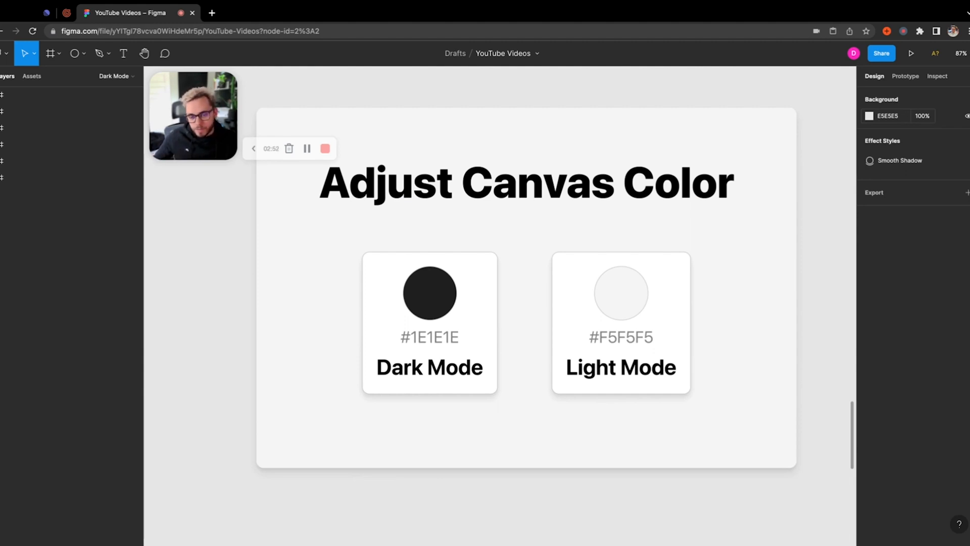
{"action": "left_click", "coordinate": [430, 321]}
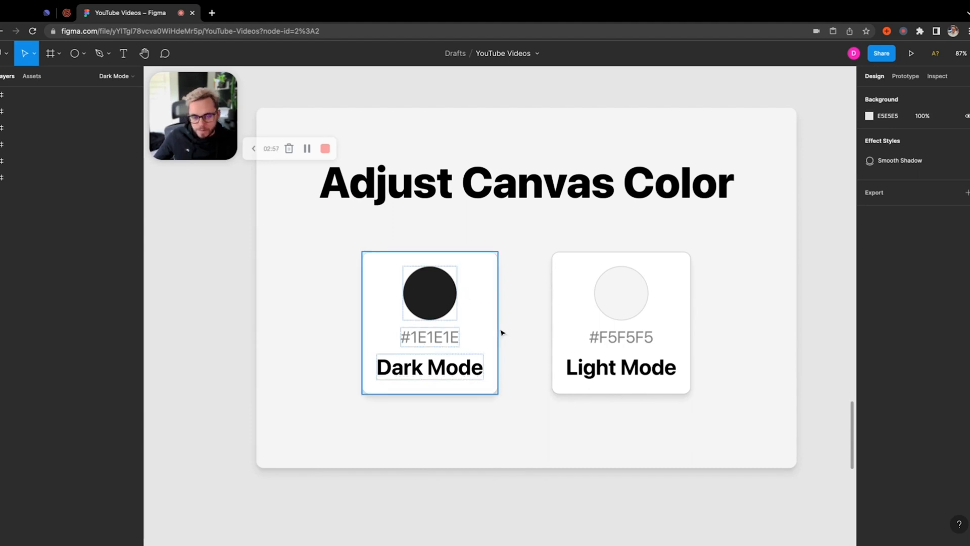
{"action": "left_click", "coordinate": [620, 367]}
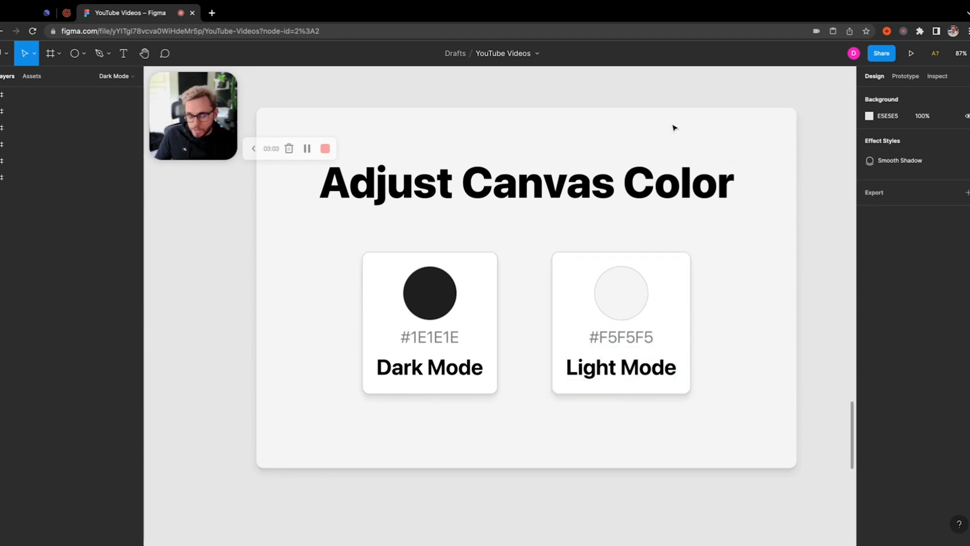
{"action": "mouse_move", "coordinate": [727, 127]}
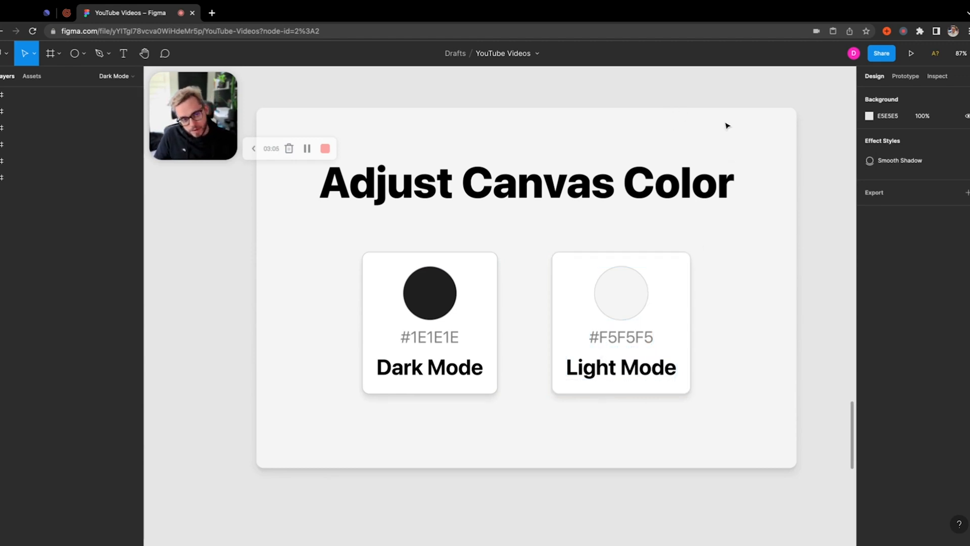
Set the canvas Background colour to 1E1E1E to match the dark theme
{"action": "left_click", "coordinate": [892, 115]}
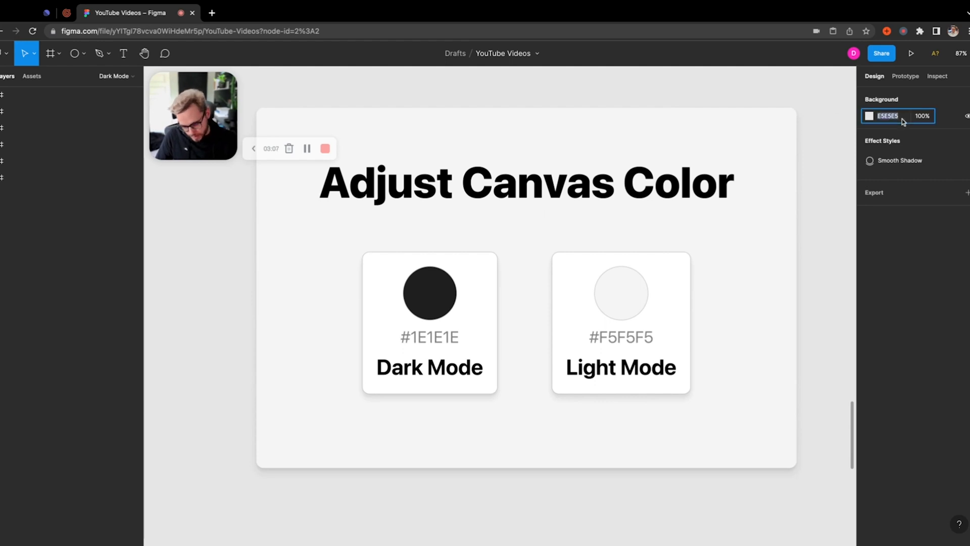
{"action": "type", "text": "1e1e"}
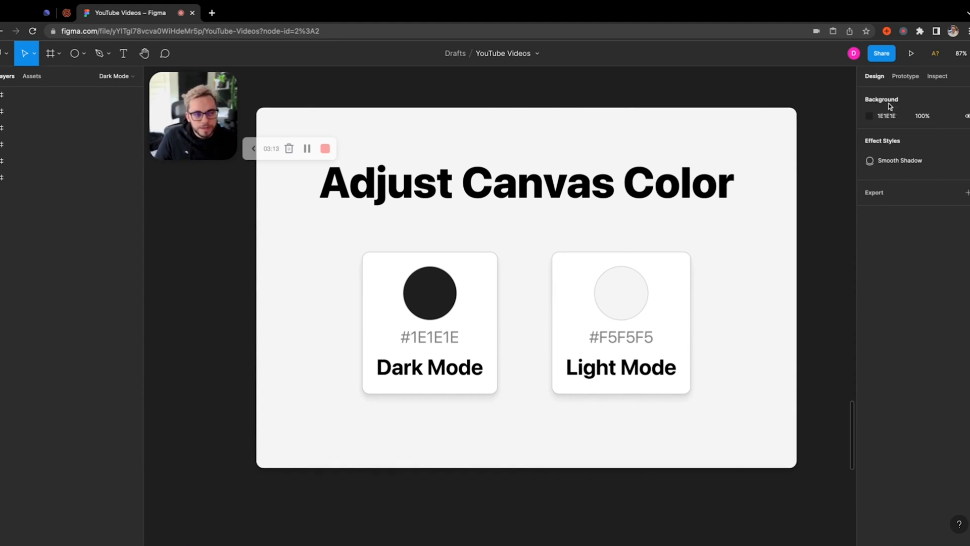
{"action": "mouse_move", "coordinate": [769, 91]}
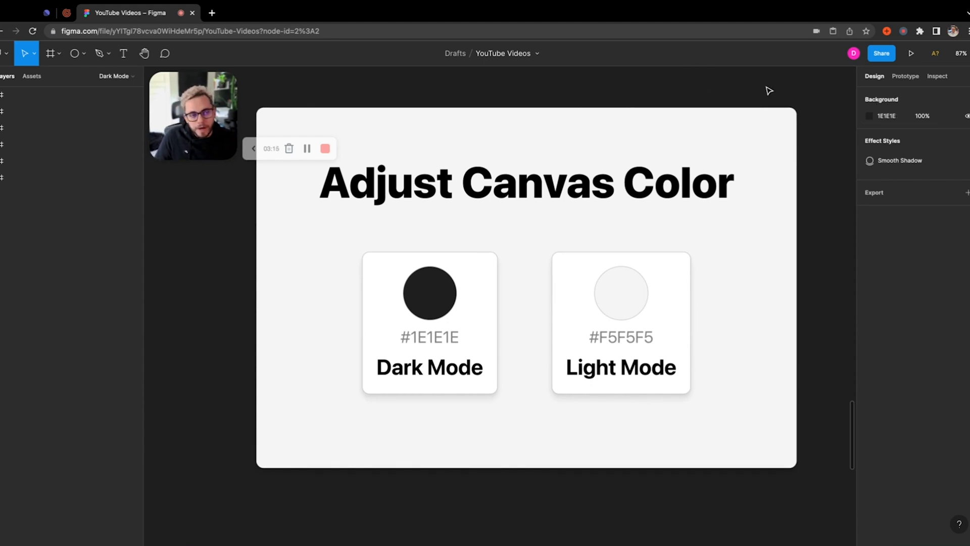
{"action": "mouse_move", "coordinate": [815, 93]}
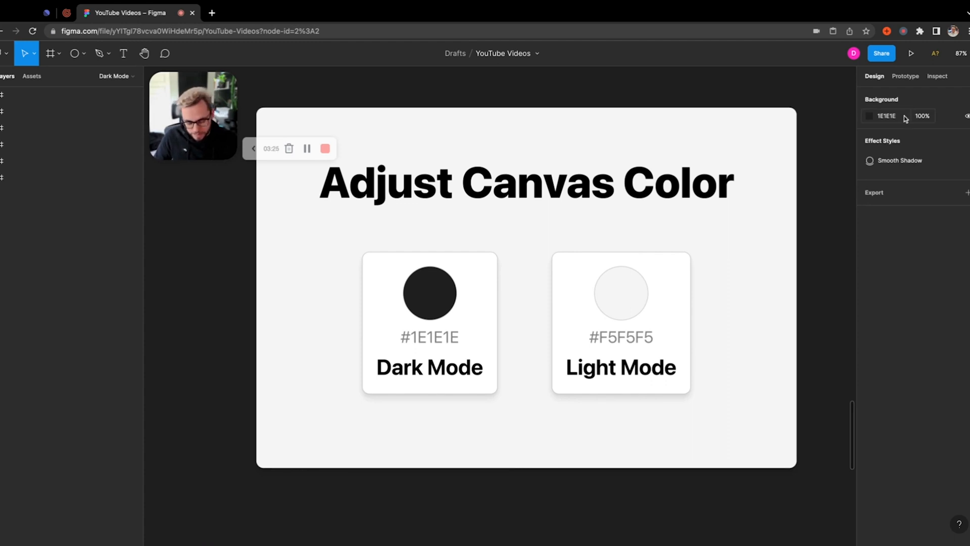
Switch to the light theme via Quick Actions and set the canvas Background to F5
{"action": "type", "text": "lig"}
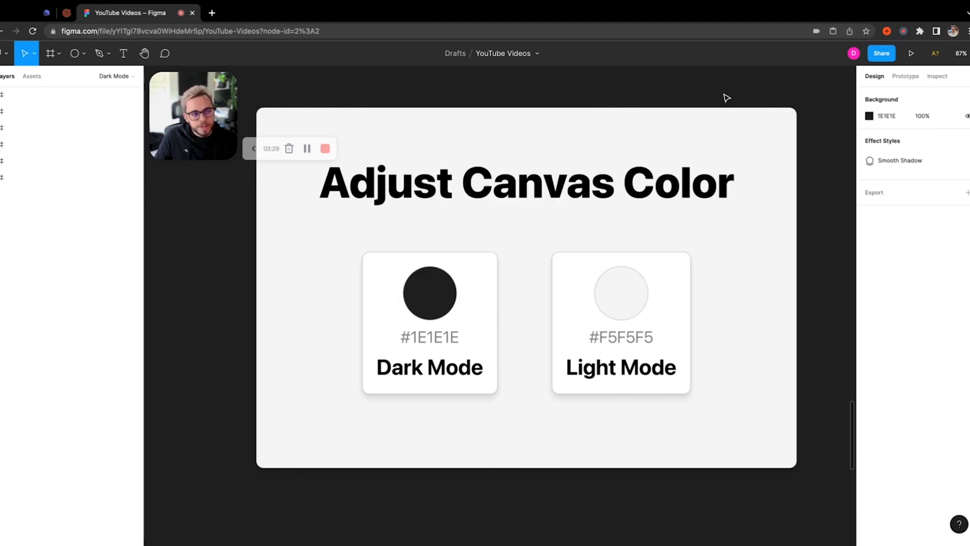
{"action": "left_click", "coordinate": [888, 115]}
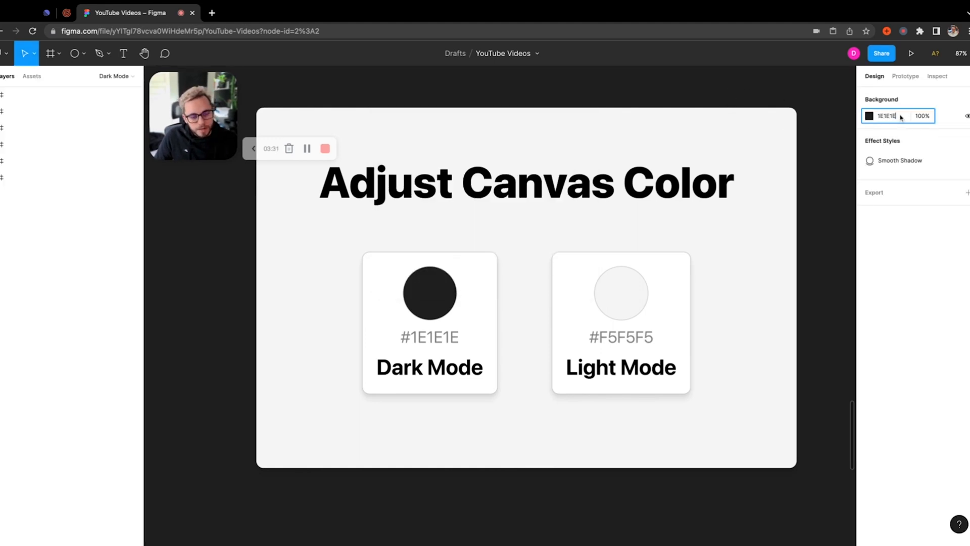
{"action": "type", "text": "f5"}
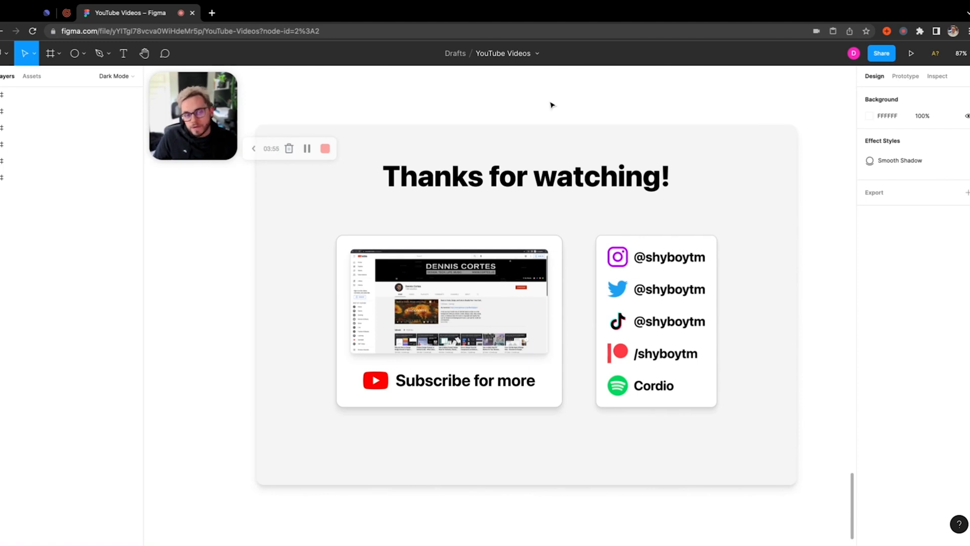
{"action": "mouse_move", "coordinate": [550, 103]}
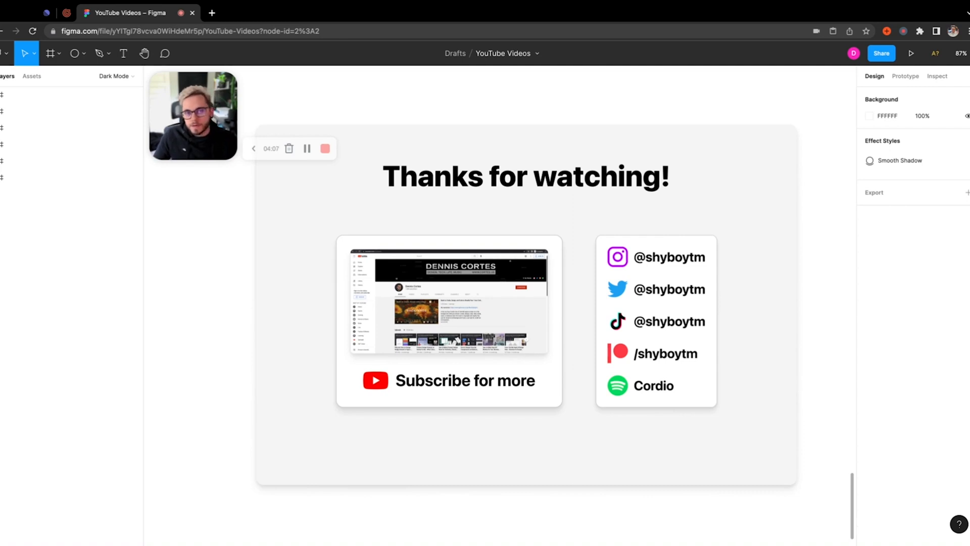
{"action": "mouse_move", "coordinate": [529, 104]}
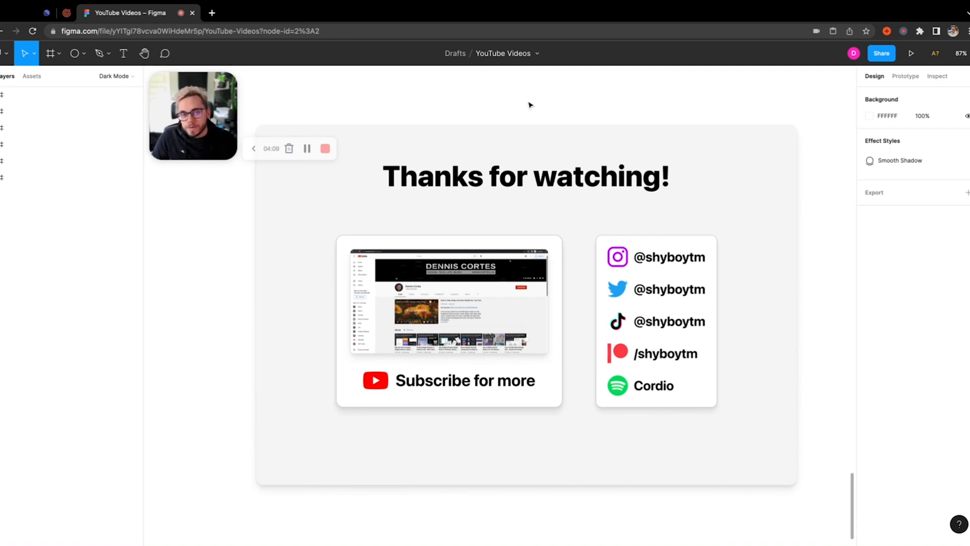